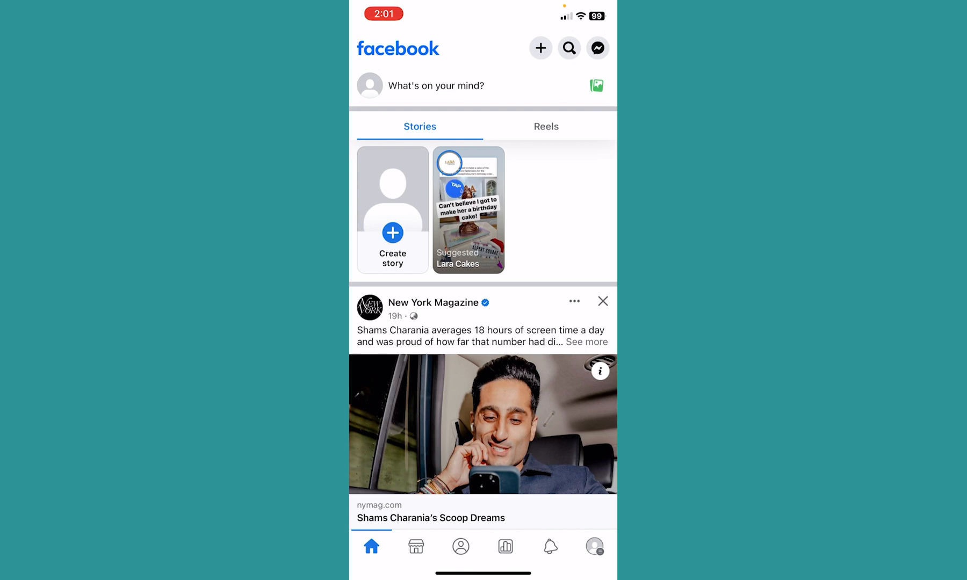
- Reach the menu tab and expand the Settings & privacy section
{"action": "left_click", "coordinate": [594, 546]}
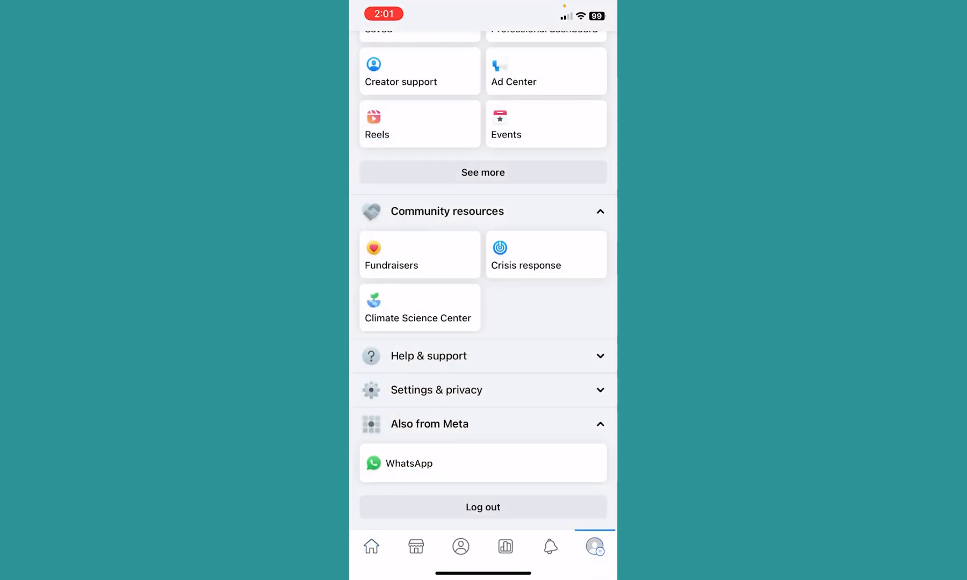
{"action": "scroll", "scroll_direction": "down", "scroll_amount": 3}
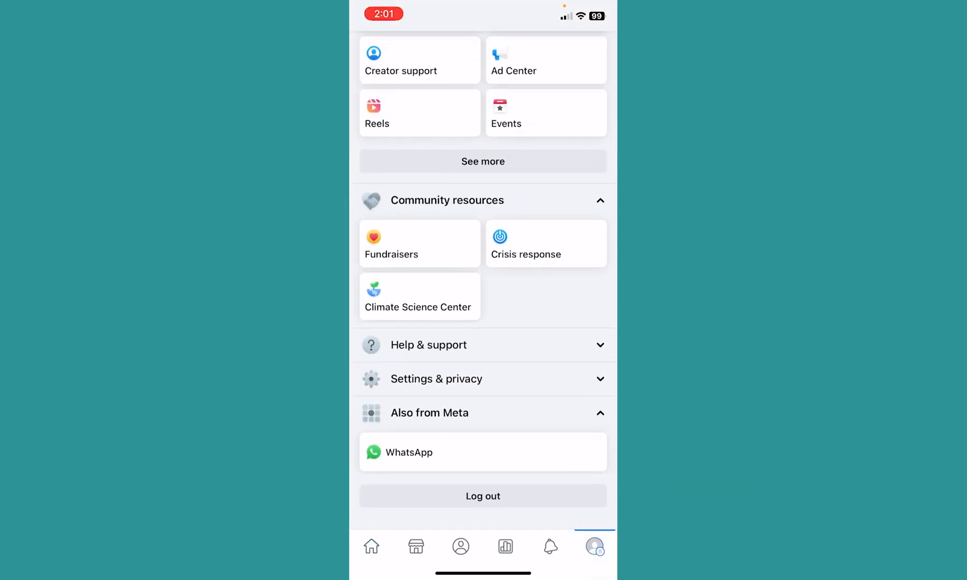
{"action": "left_click", "coordinate": [437, 379]}
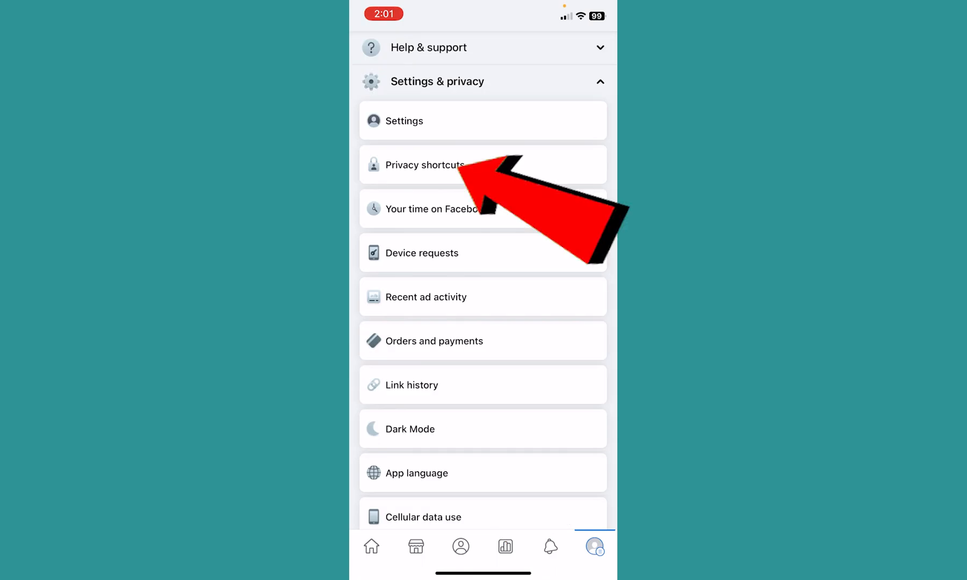
- Go through Privacy shortcuts to Your Facebook information's Access your information page
{"action": "left_click", "coordinate": [425, 164]}
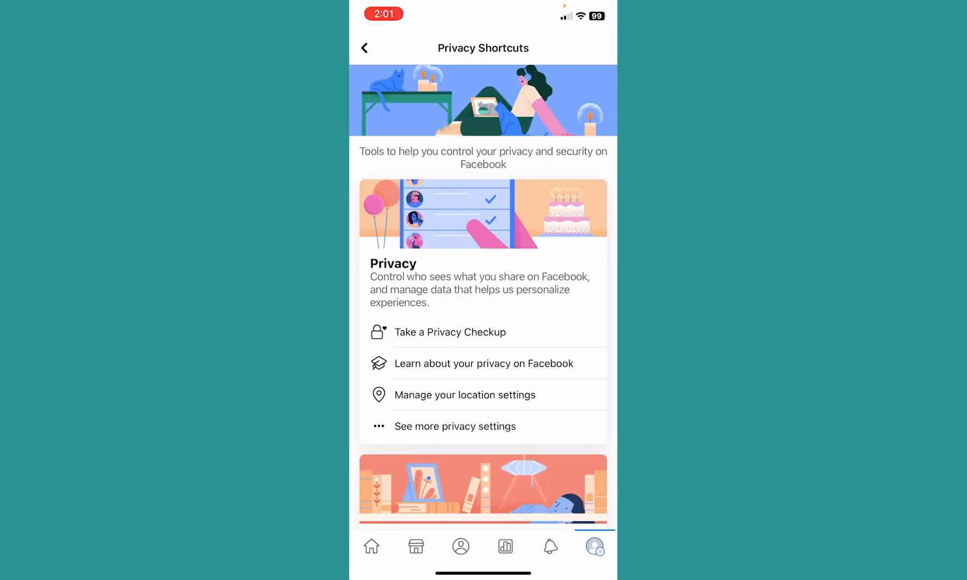
{"action": "scroll", "scroll_direction": "down", "scroll_amount": 3}
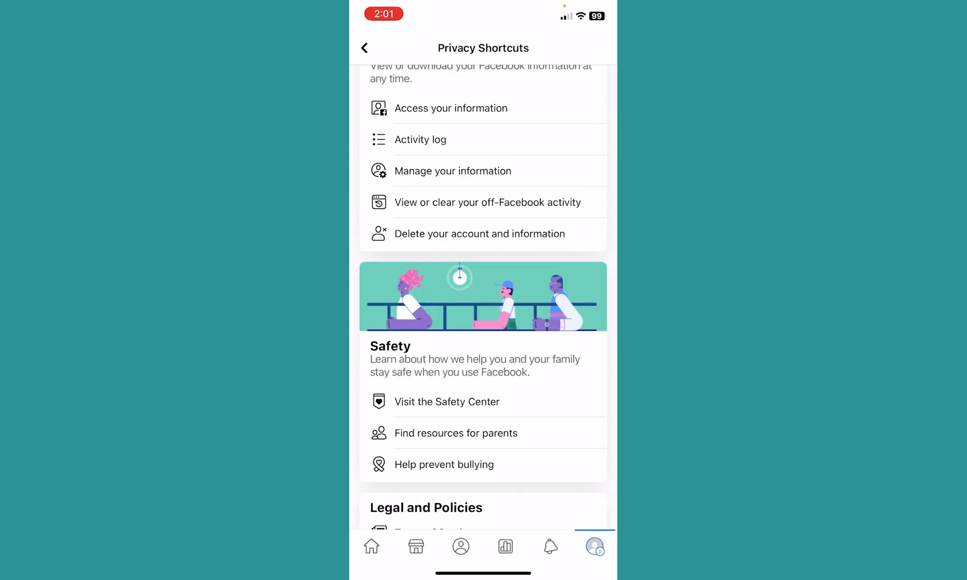
{"action": "left_click", "coordinate": [450, 108]}
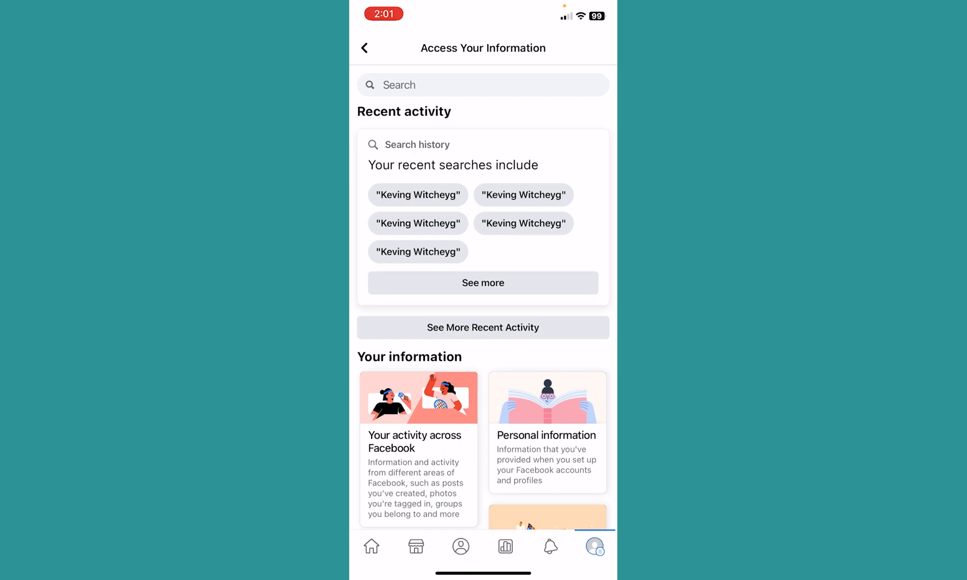
{"action": "scroll", "scroll_direction": "down", "scroll_amount": 3}
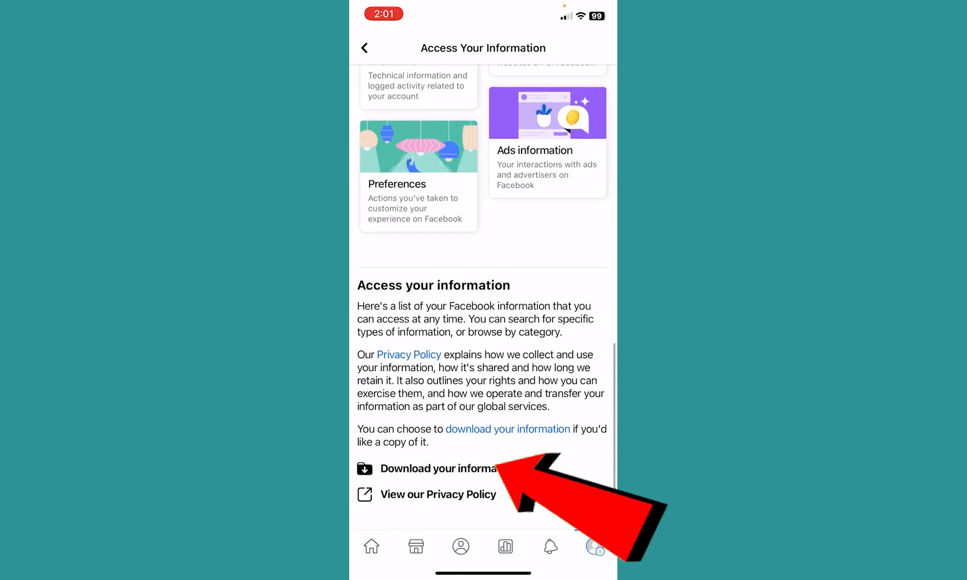
- Request a new download from Download your information, reaching the accounts and profiles choice
{"action": "left_click", "coordinate": [438, 469]}
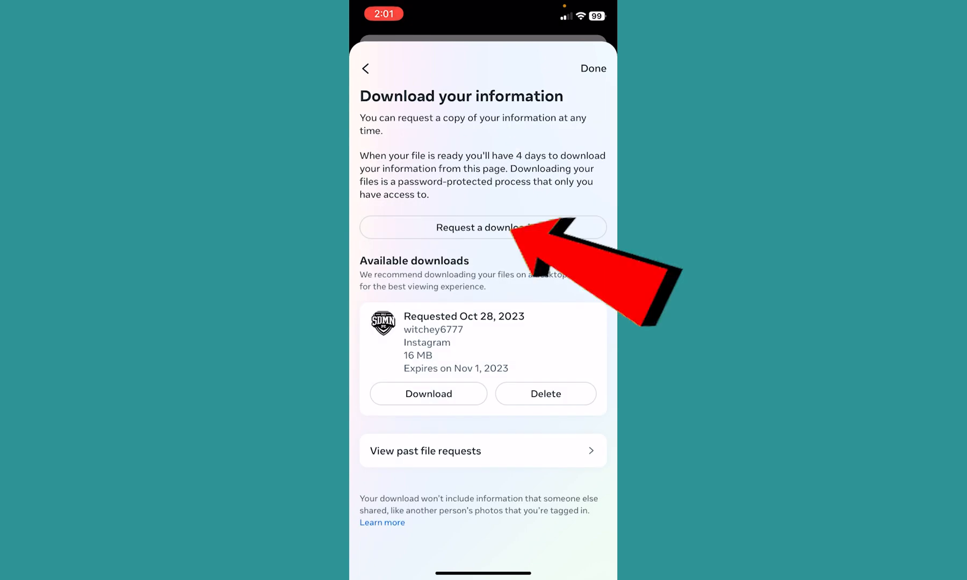
{"action": "left_click", "coordinate": [483, 227]}
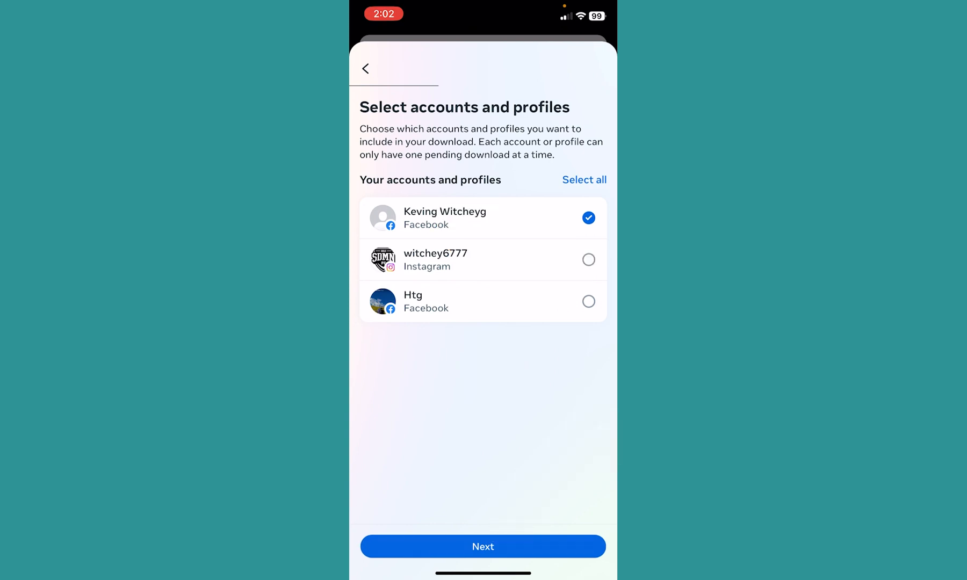
- Continue with the Facebook profile, choose Select types of information and reveal all categories
{"action": "left_click", "coordinate": [482, 546]}
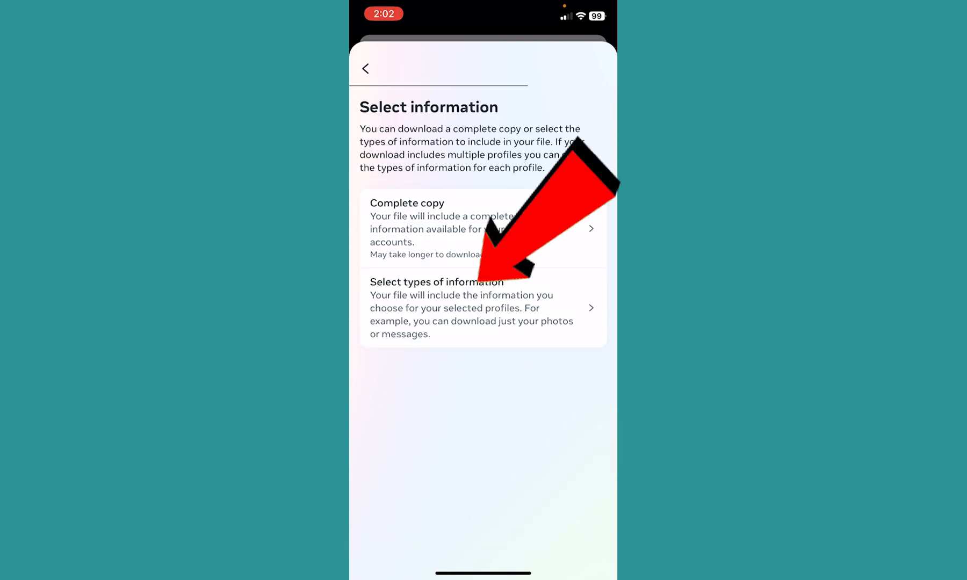
{"action": "left_click", "coordinate": [432, 283]}
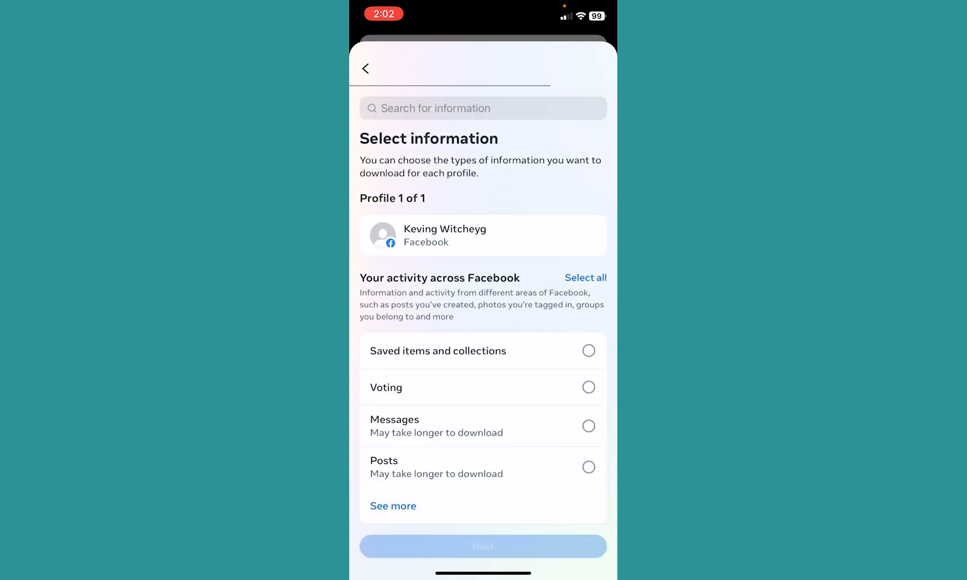
{"action": "left_click", "coordinate": [394, 506]}
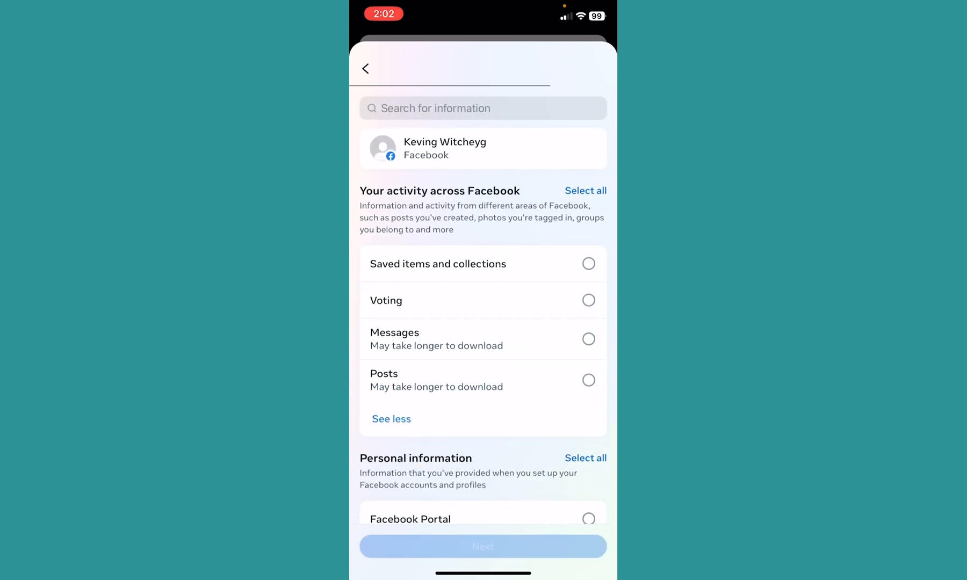
{"action": "scroll", "scroll_direction": "down", "scroll_amount": 3}
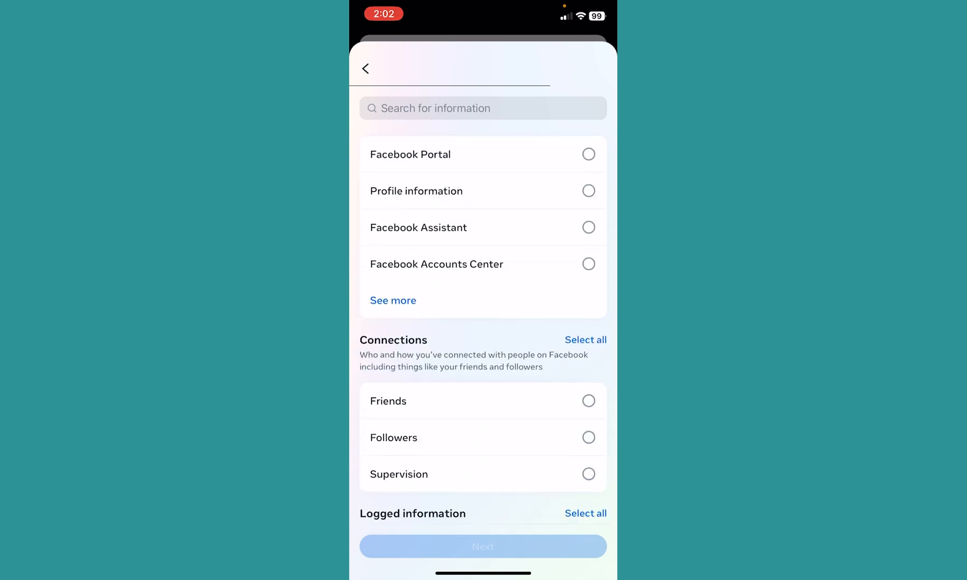
{"action": "scroll", "scroll_direction": "down", "scroll_amount": 3}
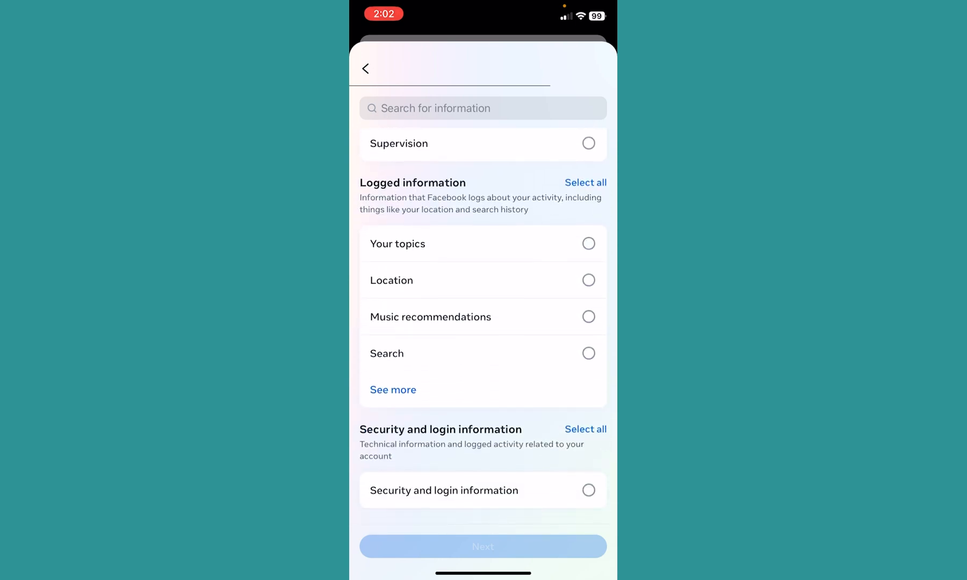
{"action": "scroll", "scroll_direction": "down", "scroll_amount": 3}
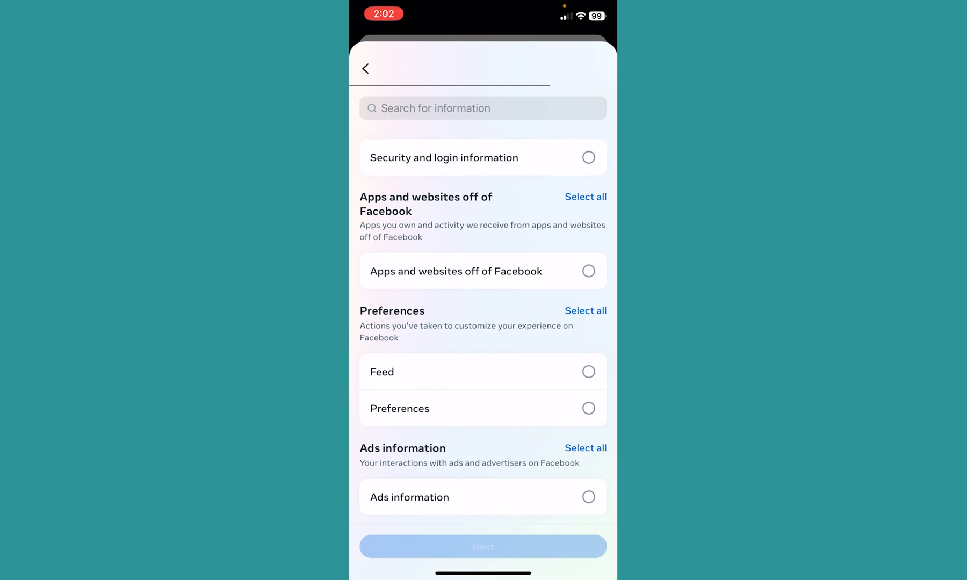
- Search for Messages and save it as the only information type included
{"action": "type", "text": "h"}
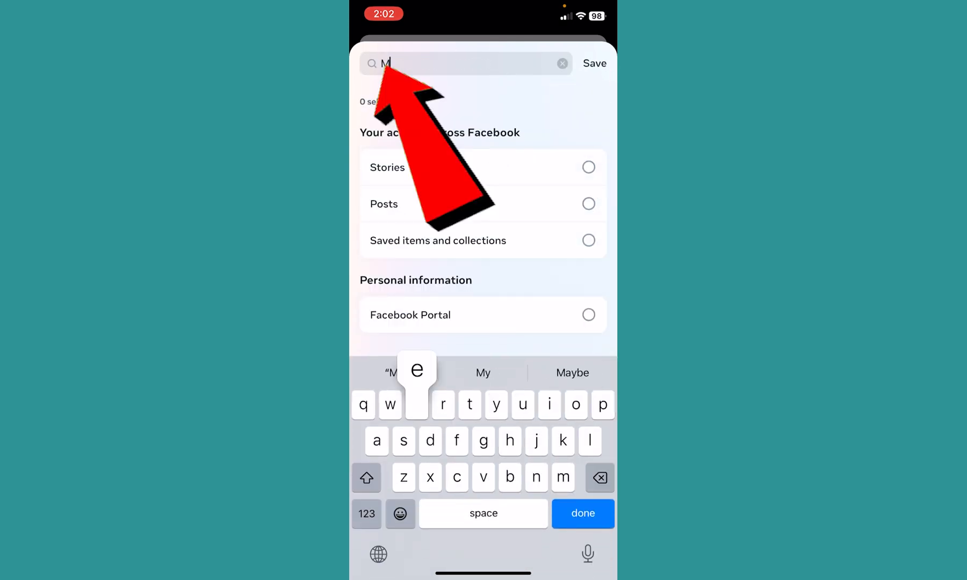
{"action": "type", "text": "e"}
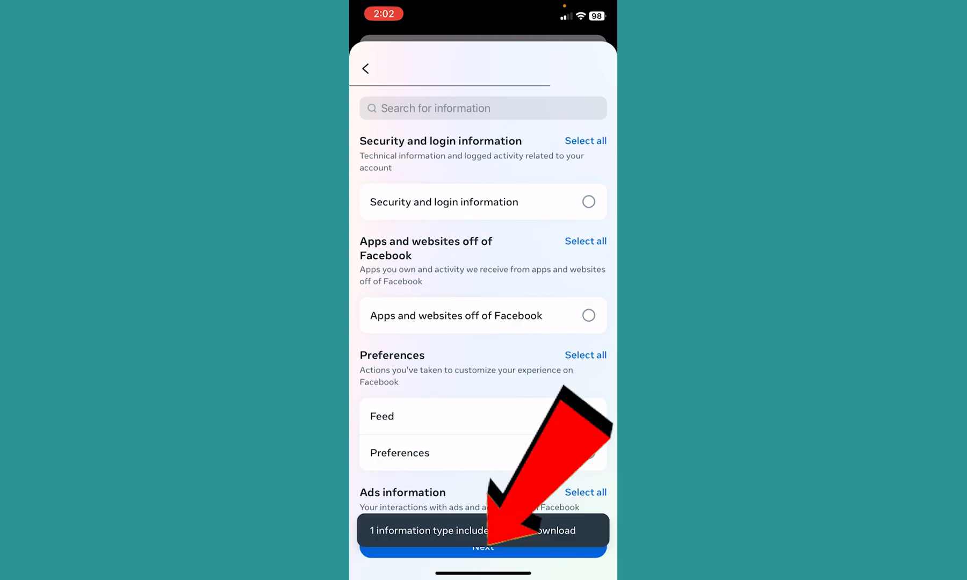
- Review the file options and submit the Messages download request
{"action": "left_click", "coordinate": [483, 548]}
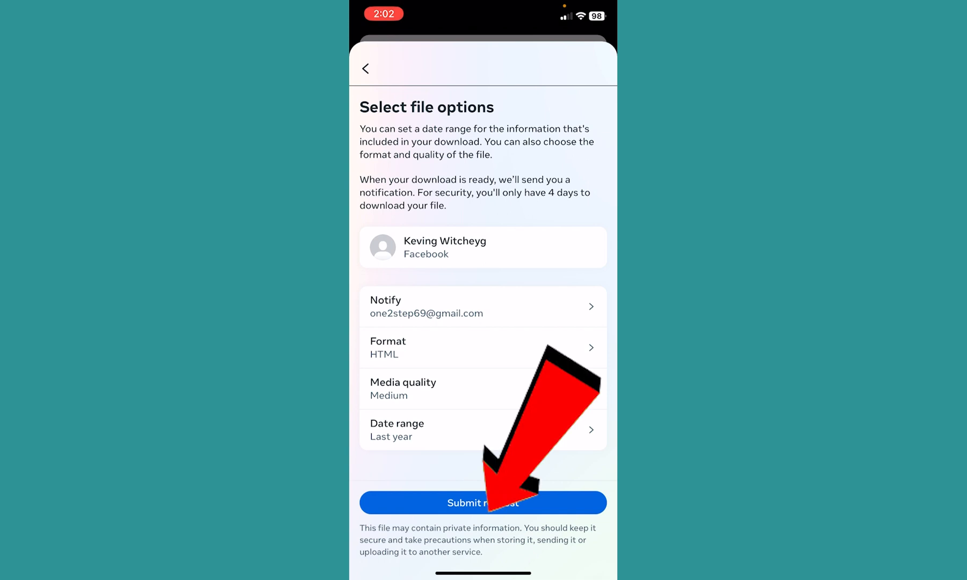
{"action": "left_click", "coordinate": [483, 501]}
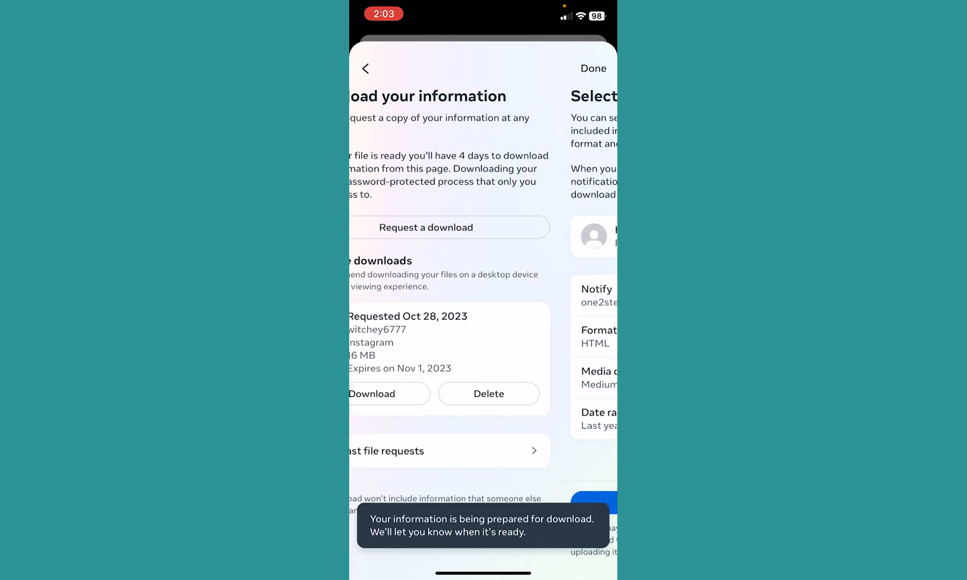